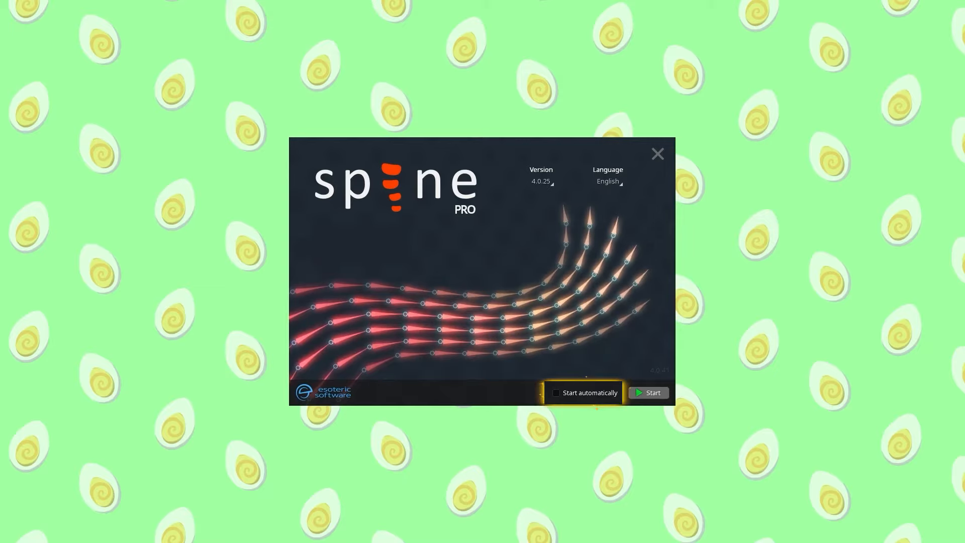
Step: Start the editor from the Spine launcher to reach the welcome screen
left_click(648, 392)
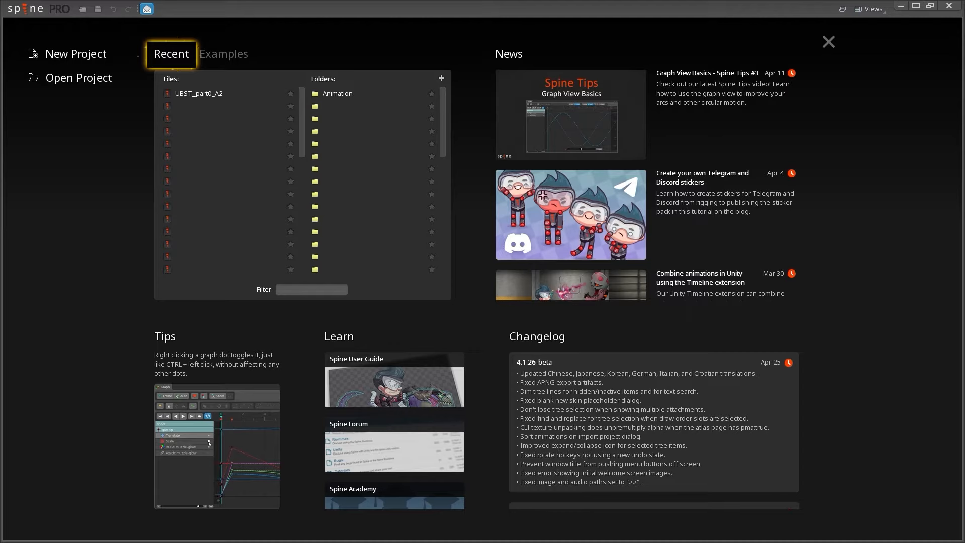
Step: Create a new untitled project from the welcome screen
left_click(224, 54)
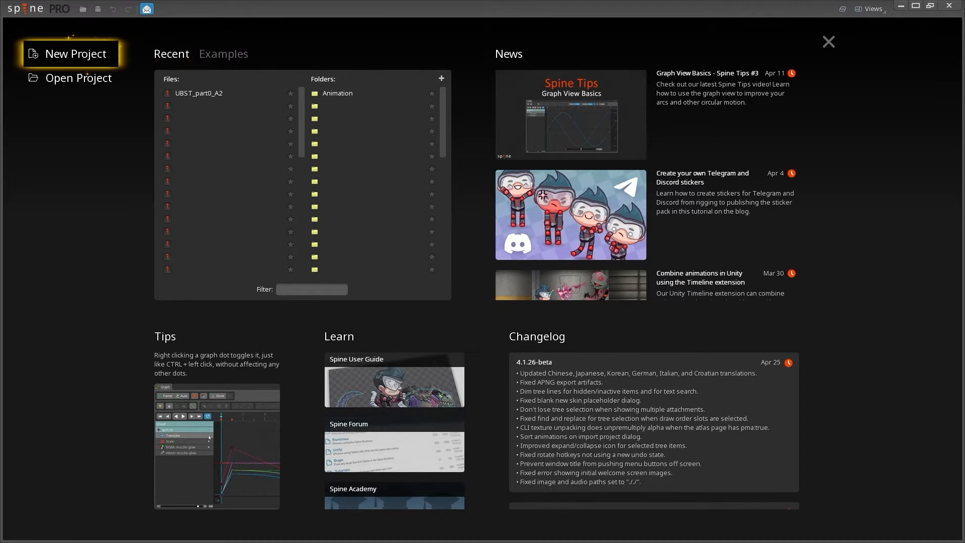
mouse_move(78, 78)
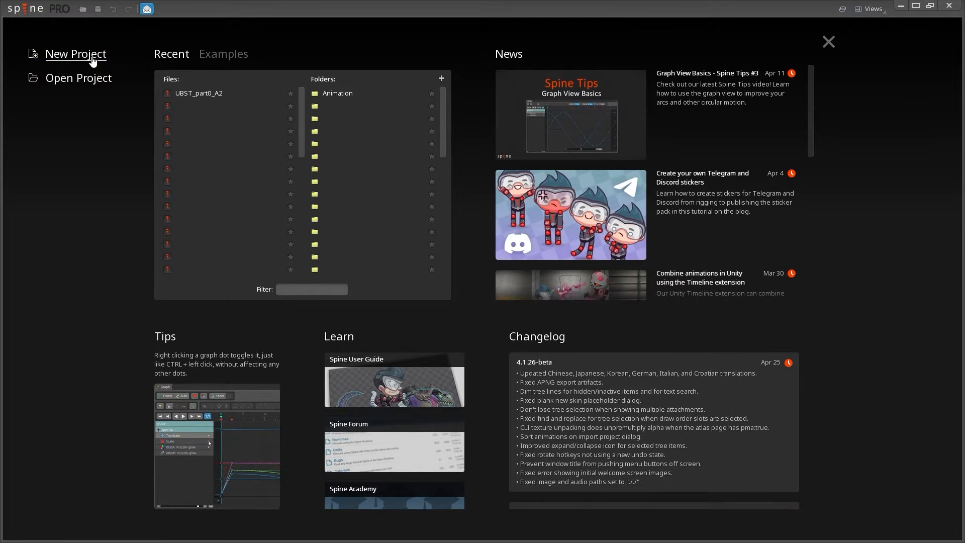
left_click(75, 54)
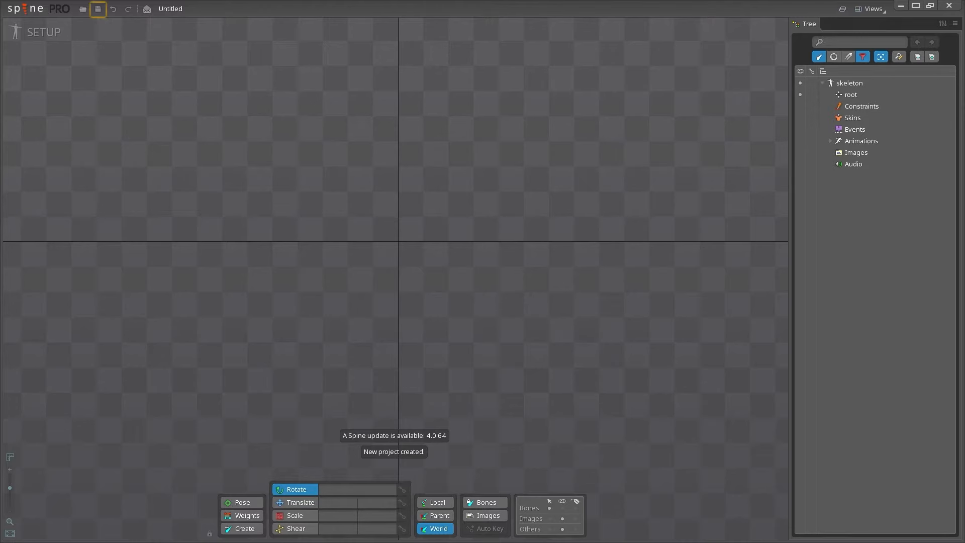
Step: Open Settings from the Spine logo's main menu
left_click(113, 9)
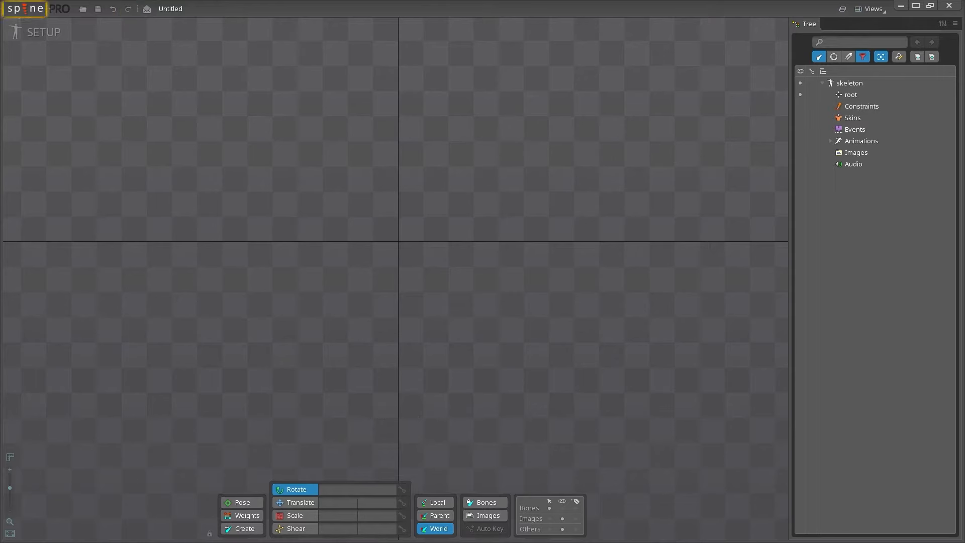
left_click(25, 9)
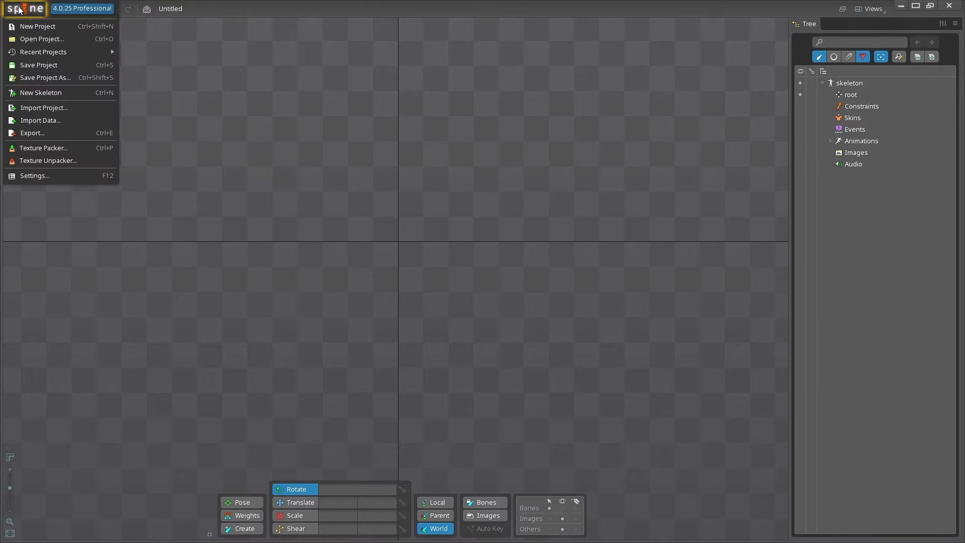
mouse_move(41, 92)
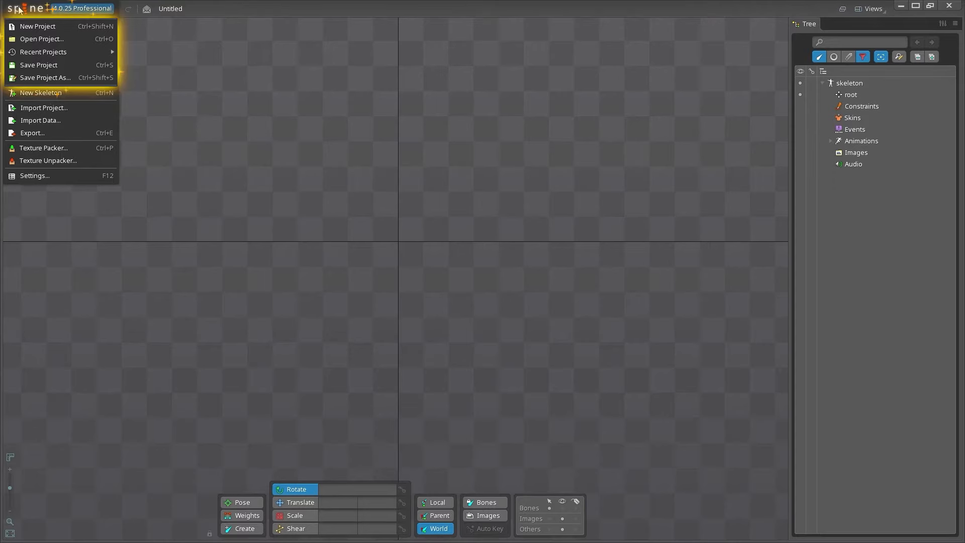
mouse_move(40, 93)
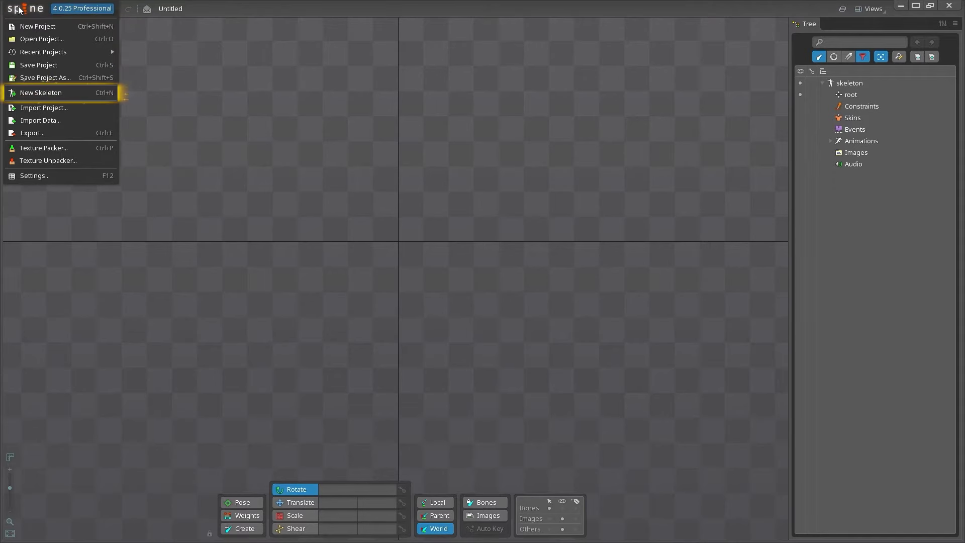
mouse_move(43, 107)
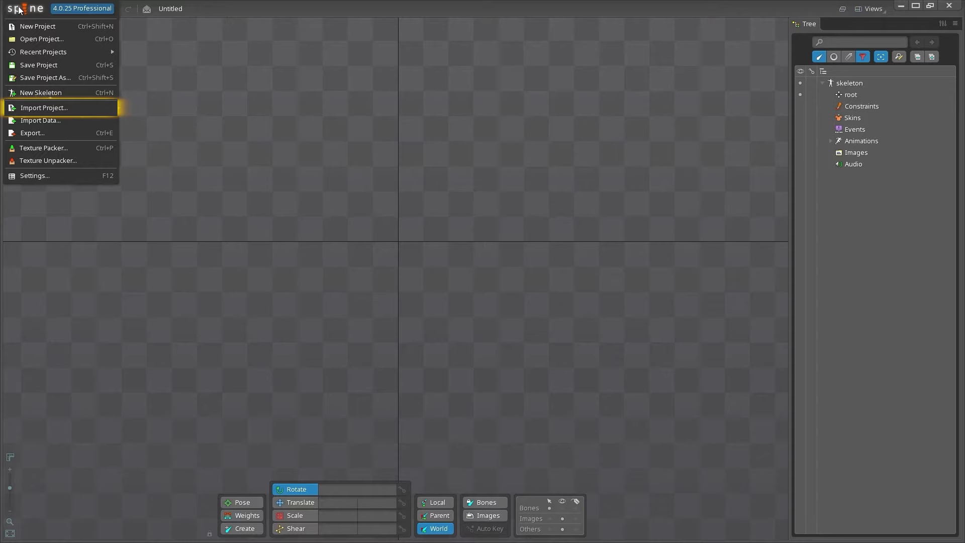
mouse_move(40, 120)
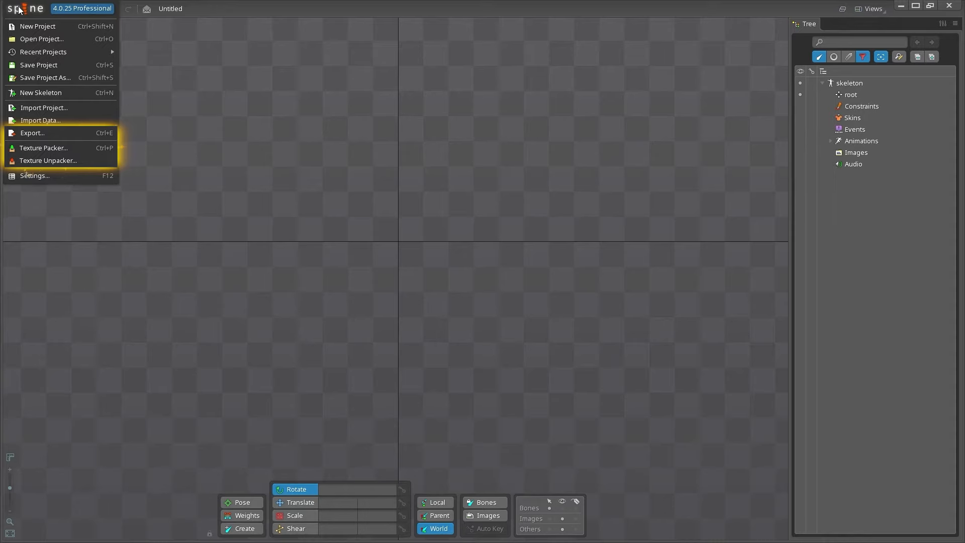
mouse_move(35, 175)
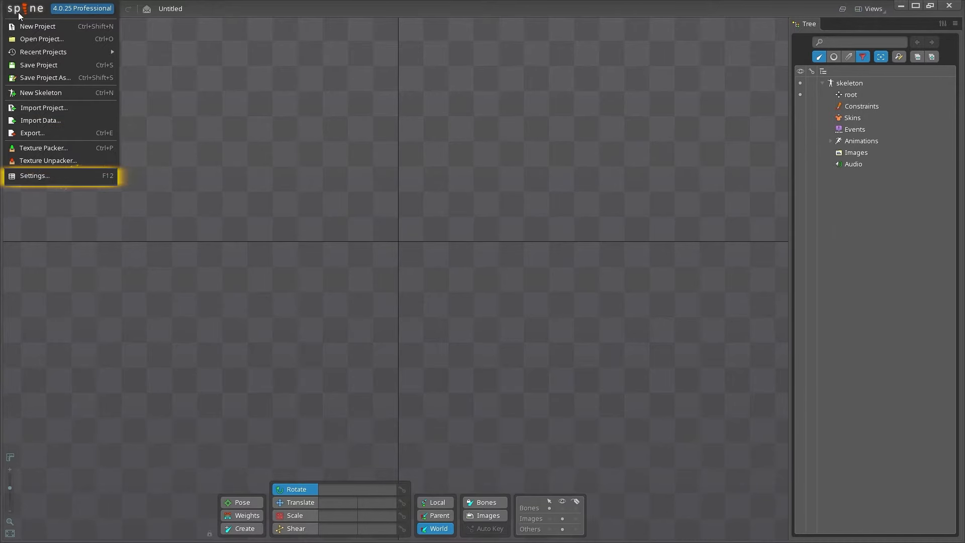
left_click(35, 175)
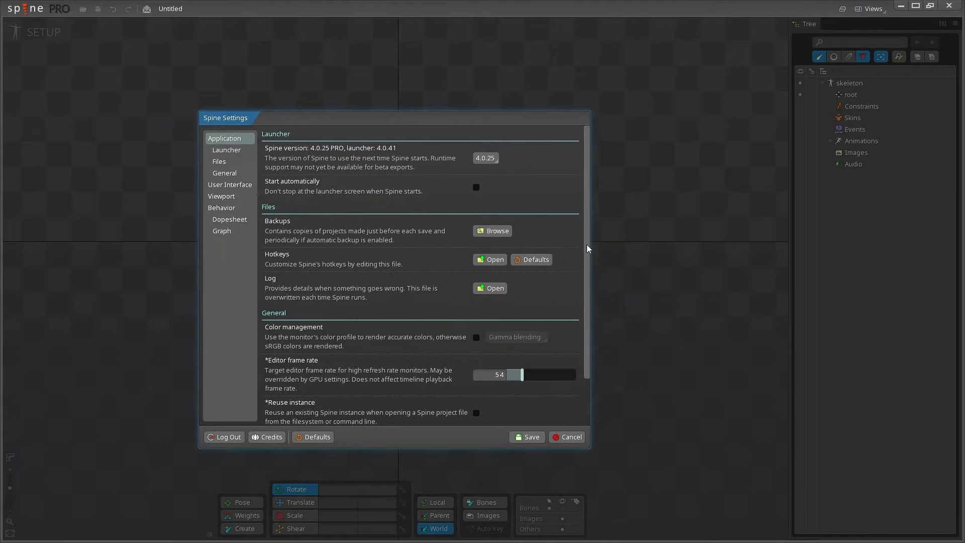
Step: Browse the User Interface, Viewport and Behavior settings pages and adjust the default timeline frame rate
left_click(476, 358)
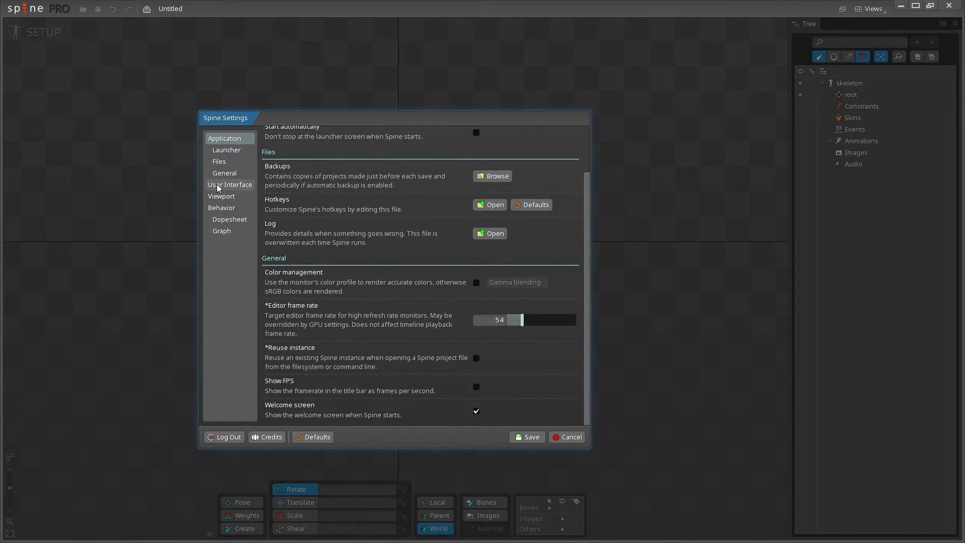
left_click(230, 184)
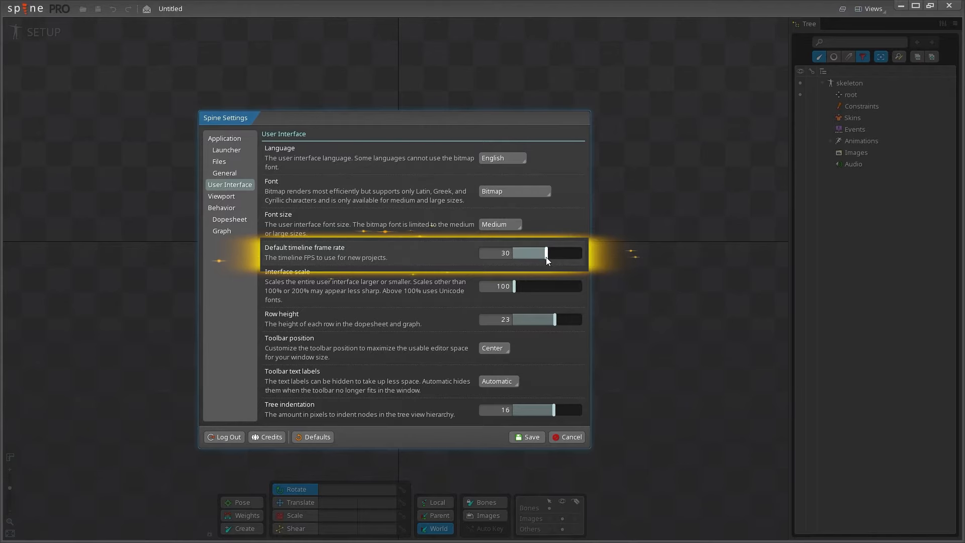
left_click_drag(546, 252, 540, 252)
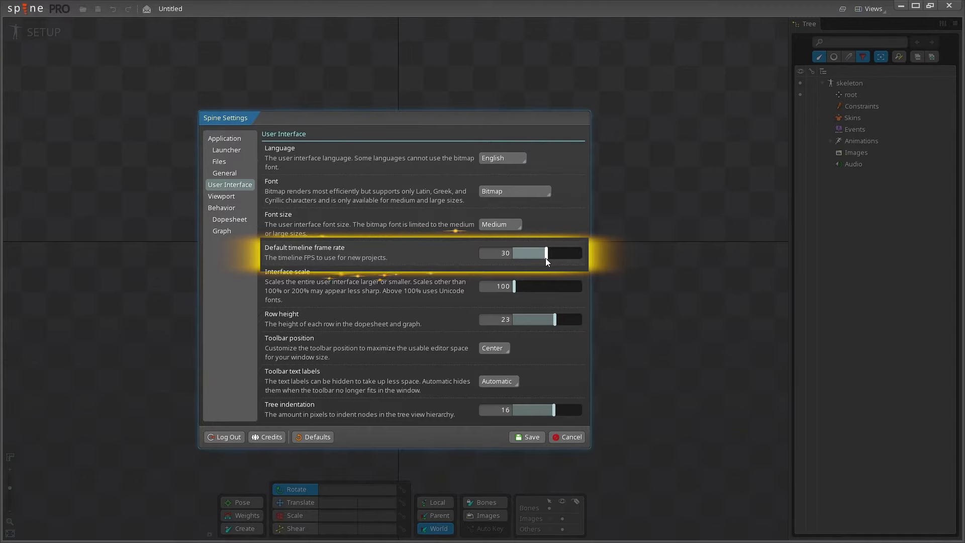
left_click(222, 196)
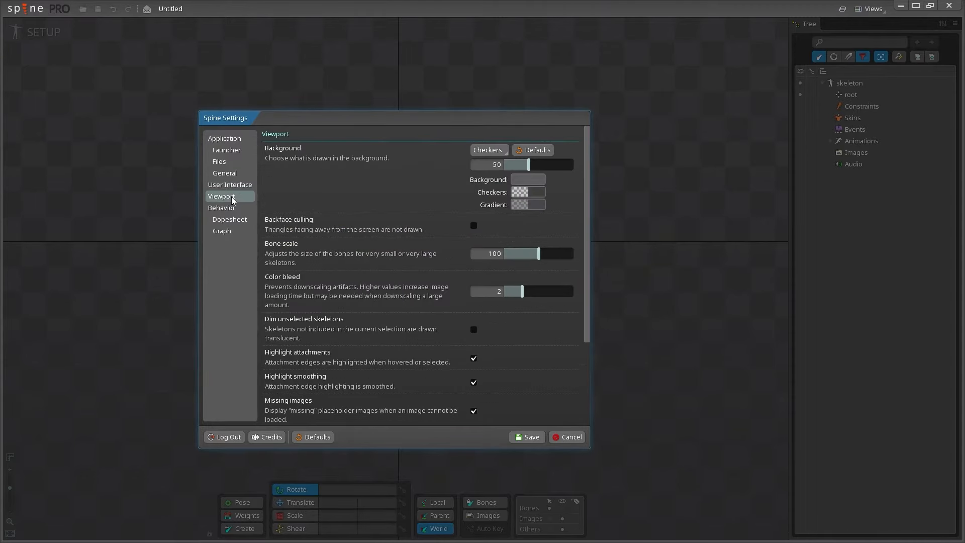
mouse_move(621, 249)
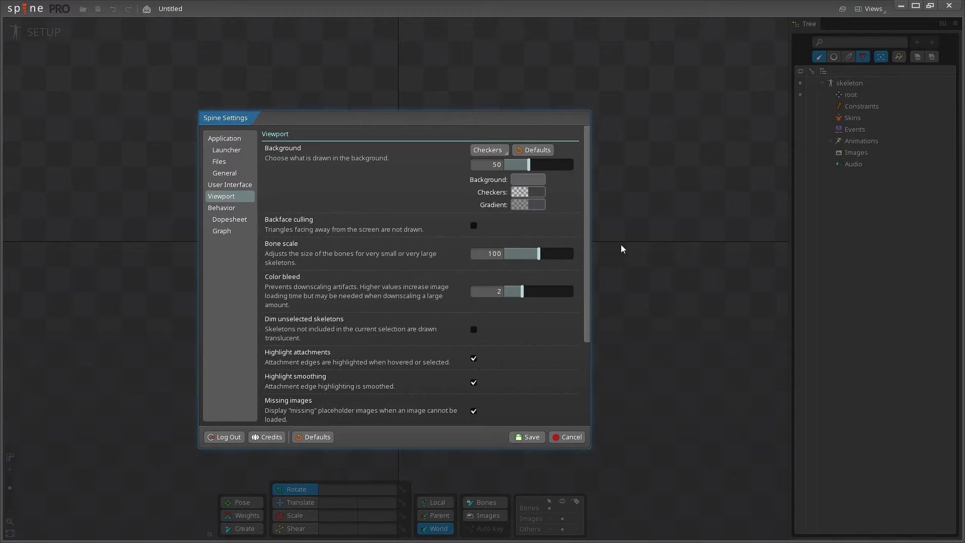
left_click(221, 208)
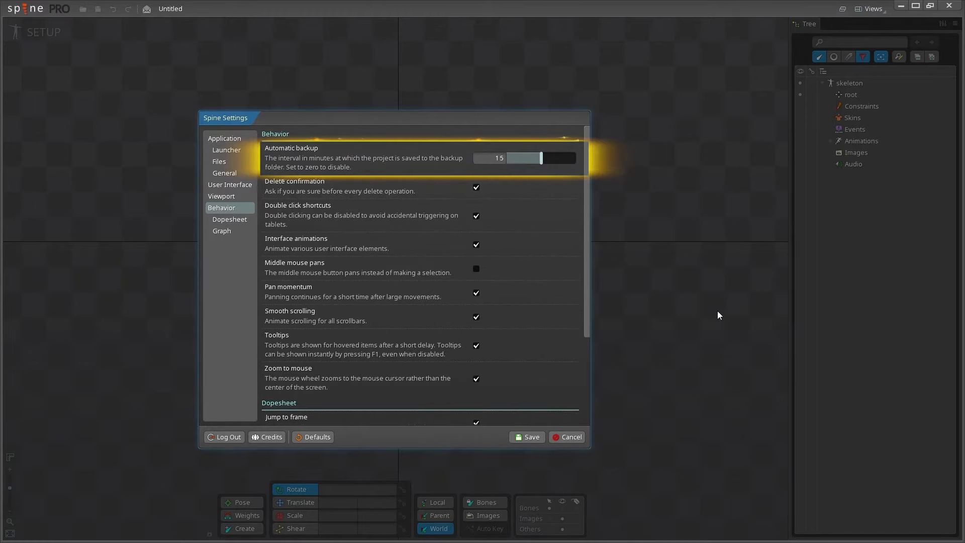
scroll("down", 3)
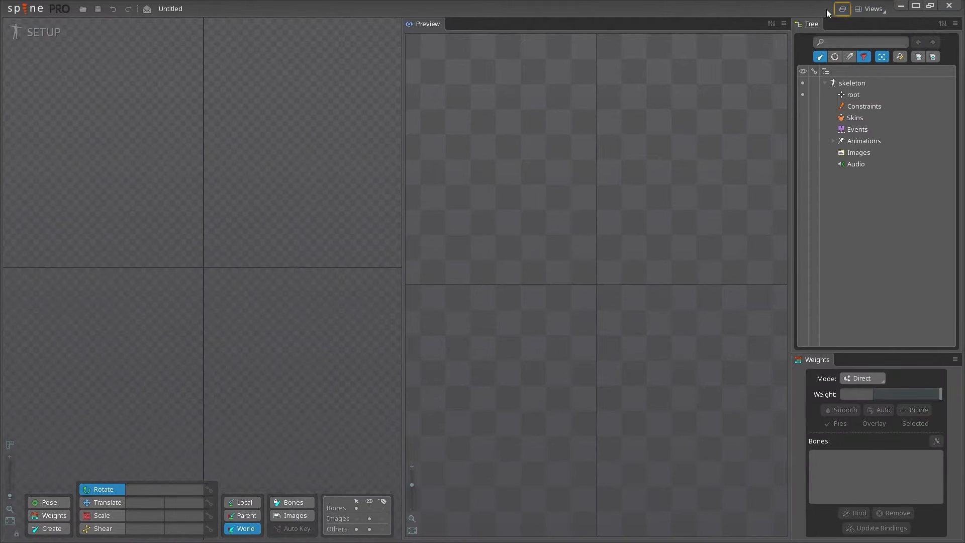
Step: Show and then hide the preview's playback controls, and open the UBST_part0_A2 project
left_click(841, 9)
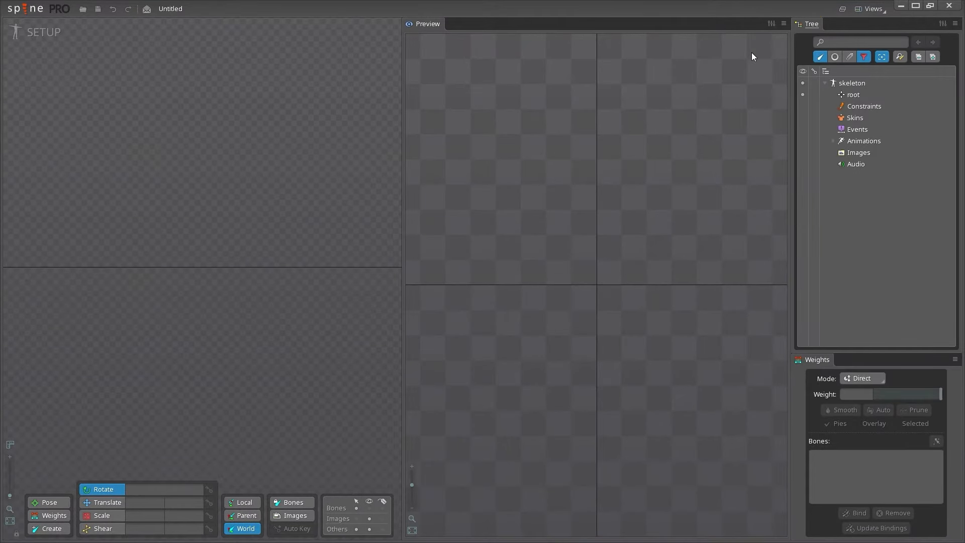
left_click(782, 24)
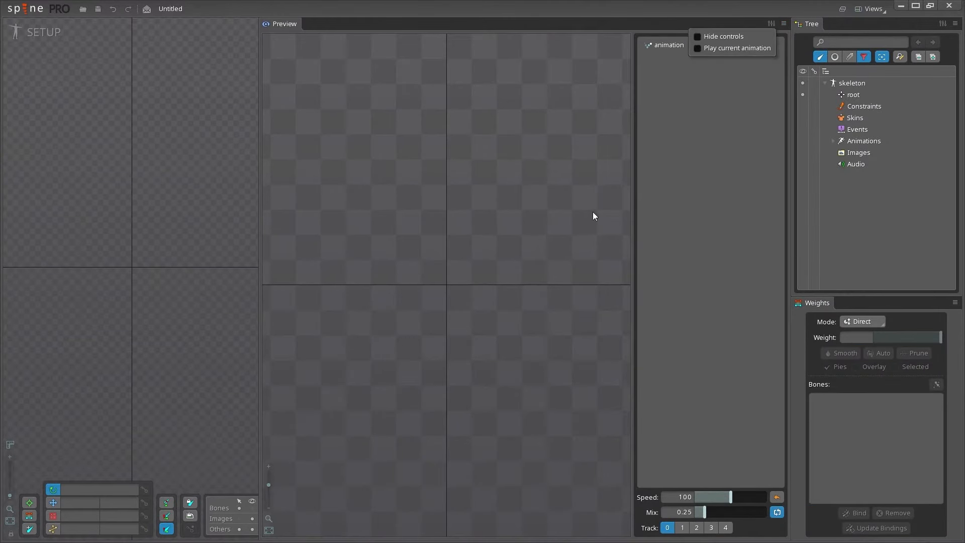
left_click(697, 37)
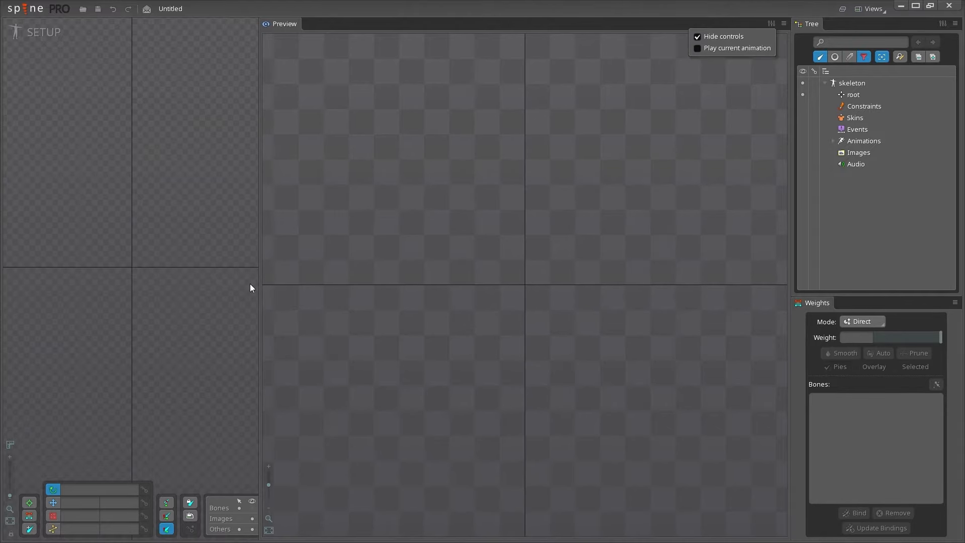
left_click_drag(262, 288, 351, 296)
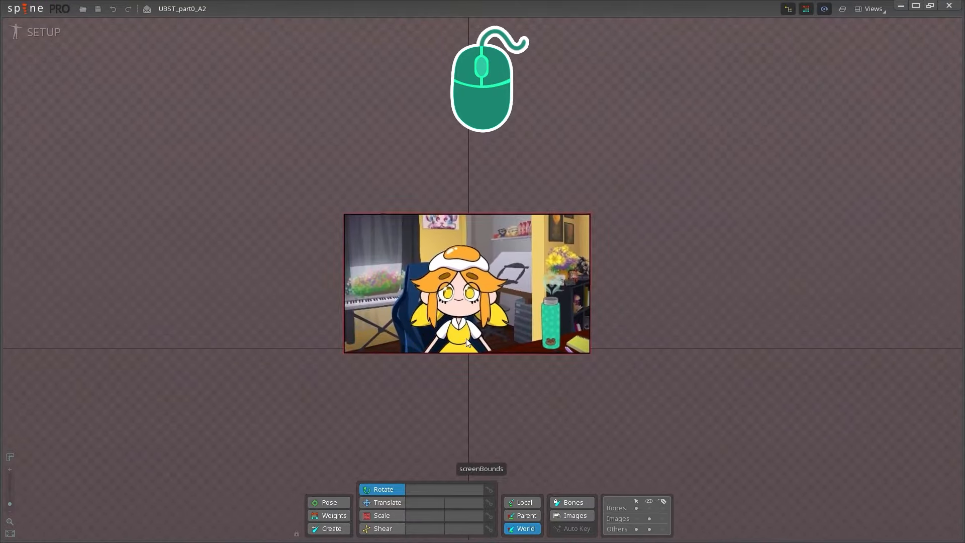
Step: Switch to Animate mode and back to Setup, with Preview, Tree and Weights views open
scroll("down", 3)
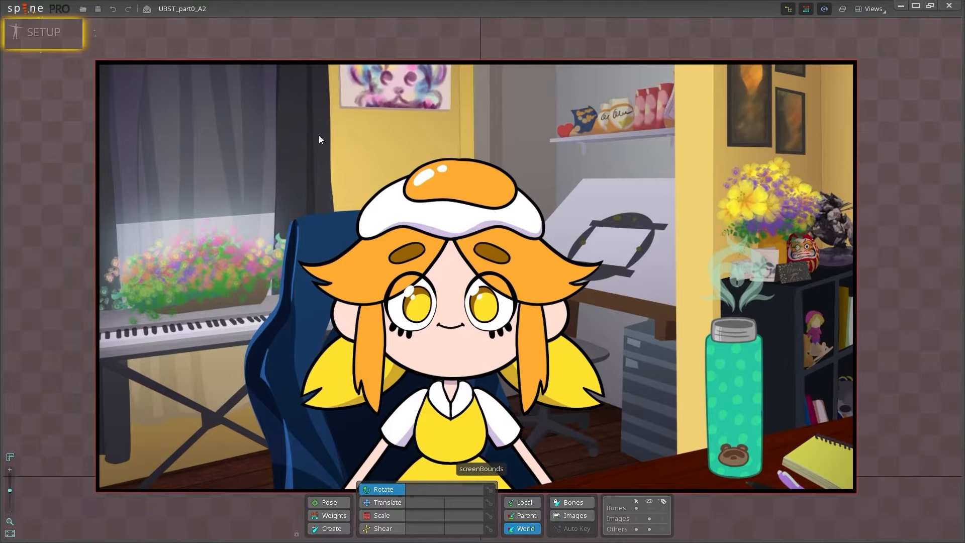
left_click(43, 32)
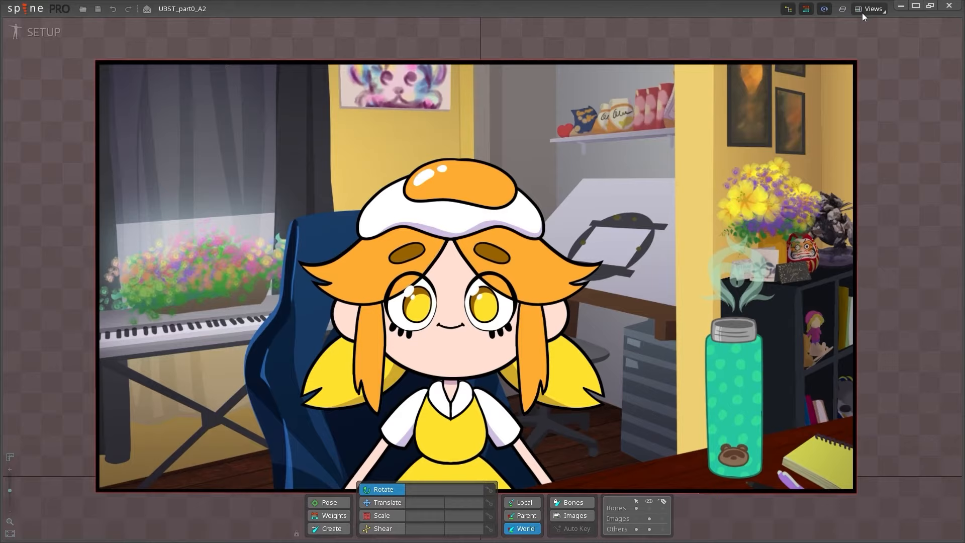
left_click(42, 31)
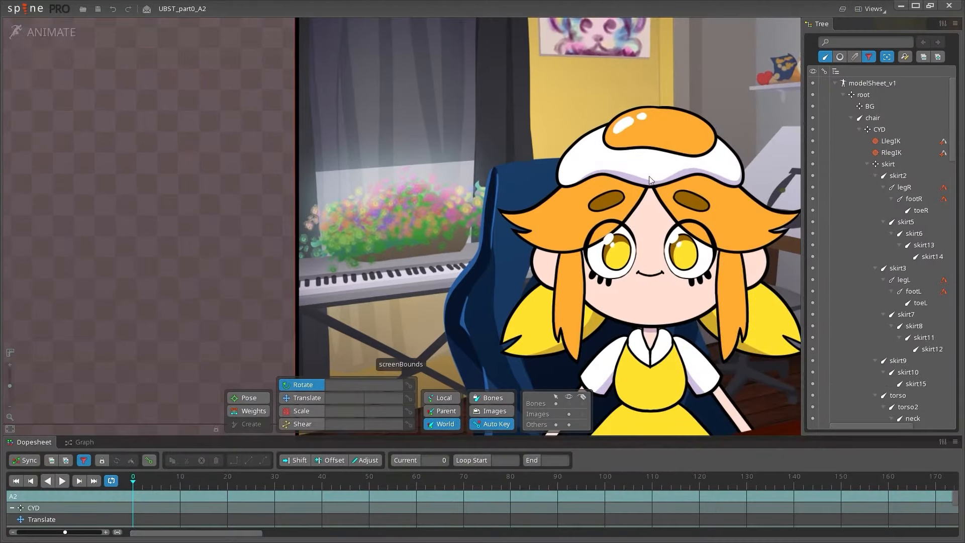
left_click(869, 9)
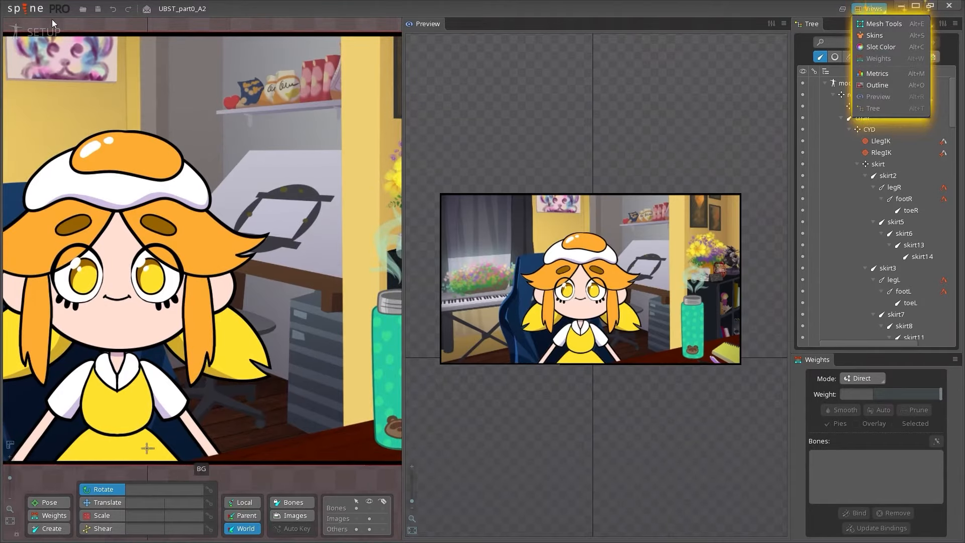
Step: Close Preview and Weights, widen the Tree, and toggle bone visibility in the viewport
left_click(43, 31)
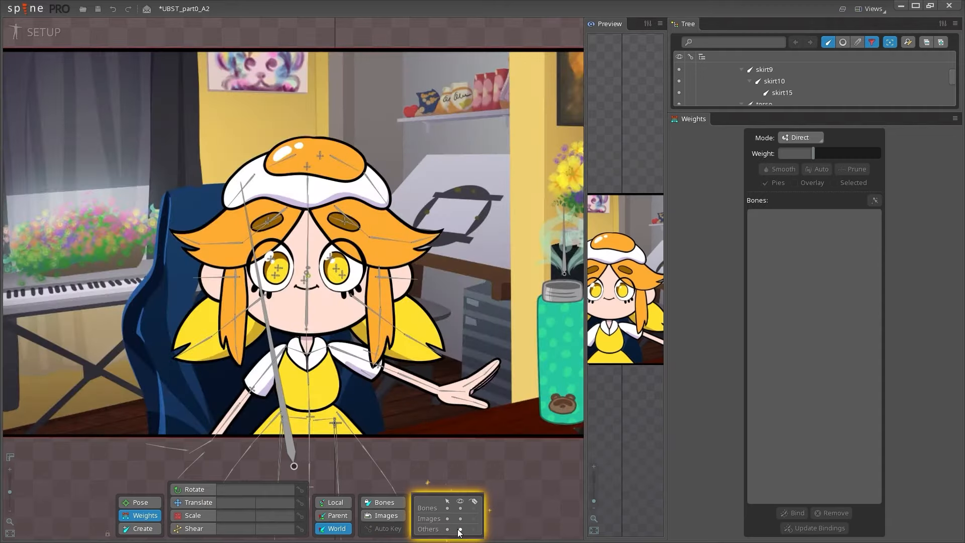
left_click(474, 508)
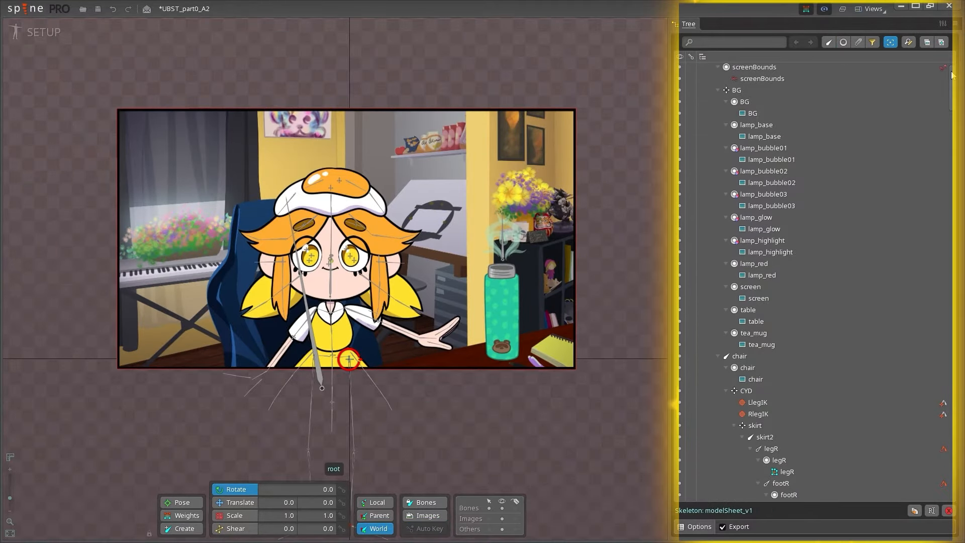
Step: Search the tree for 'skirt', change the item-type filters, and try Find and Replace with 'skirt'
scroll("down", 3)
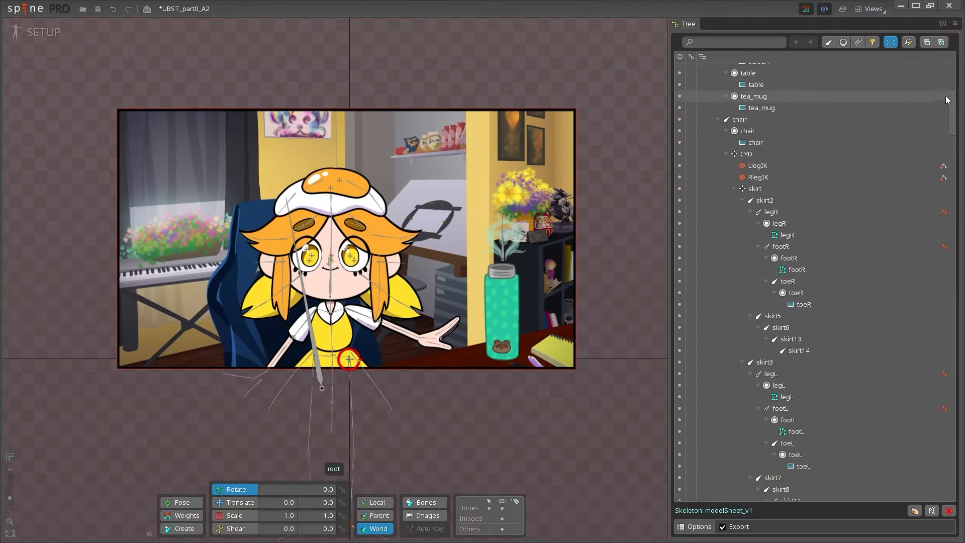
scroll("down", 3)
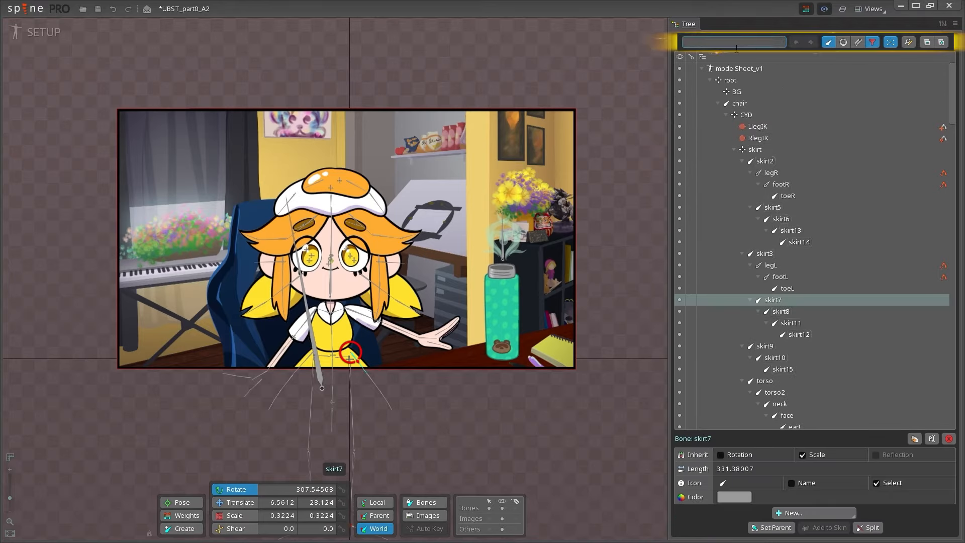
type("skirt")
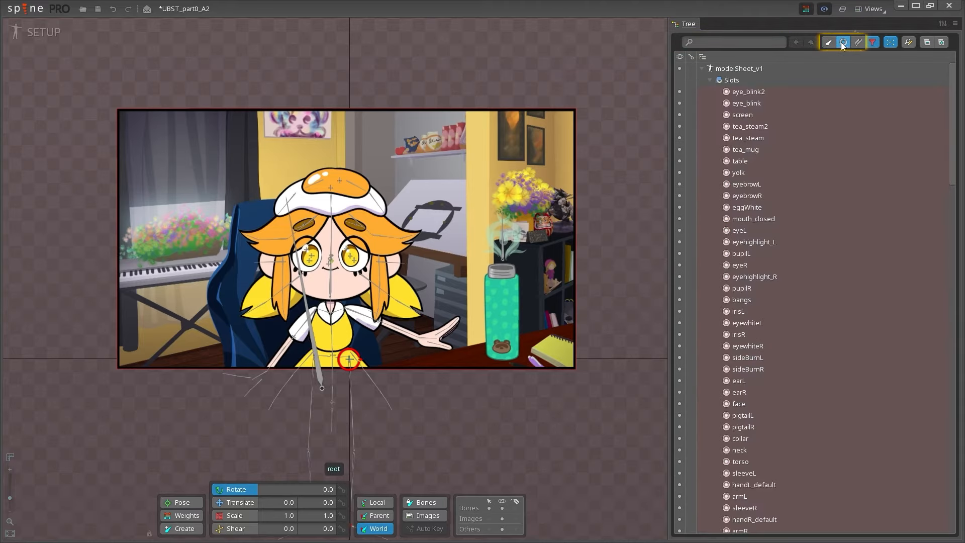
left_click(871, 42)
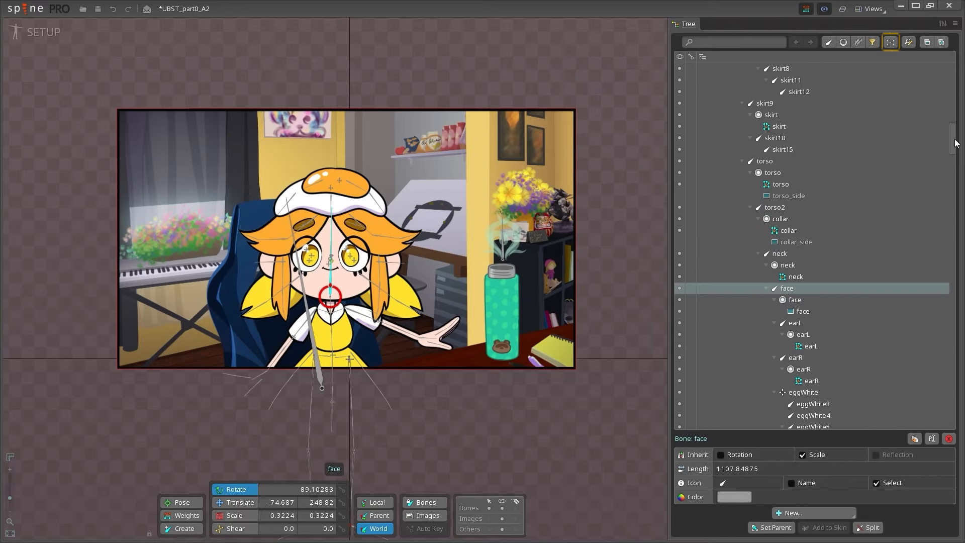
left_click(908, 42)
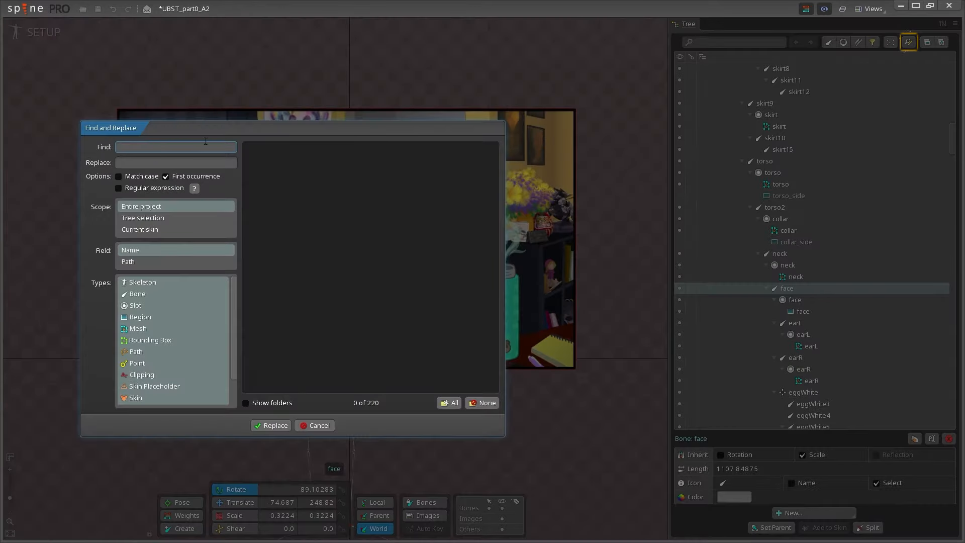
type("skirt")
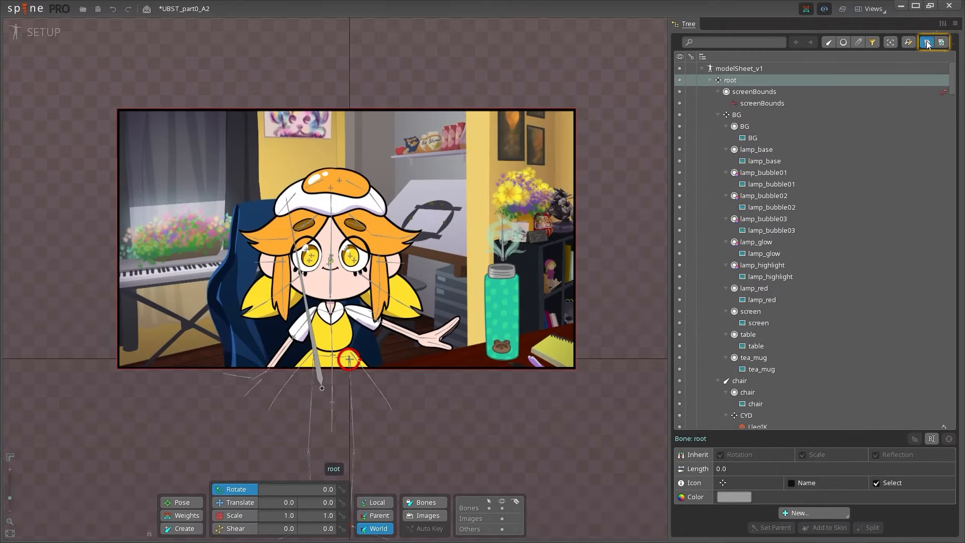
left_click(940, 42)
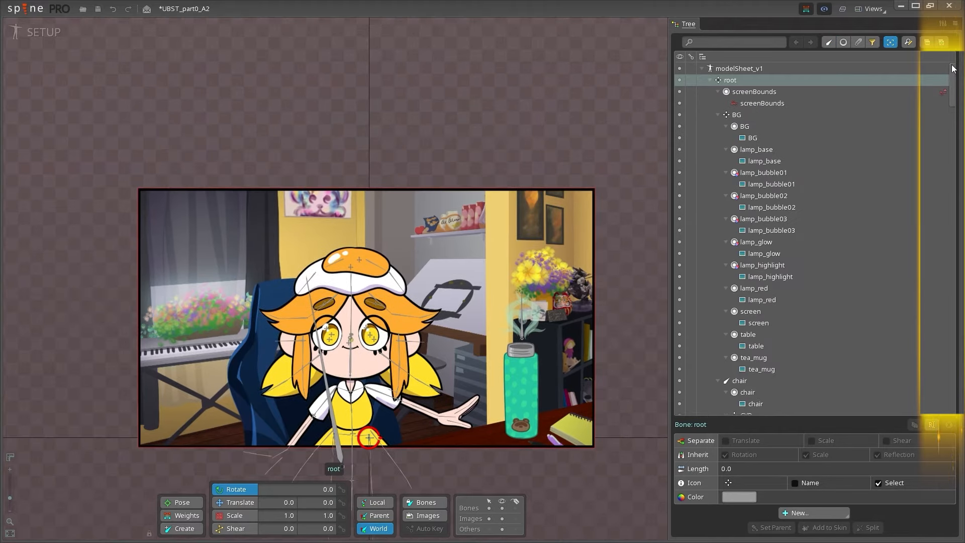
Step: Expand Draw Order, Skins and Events in the tree, then select the face bone
scroll("down", 3)
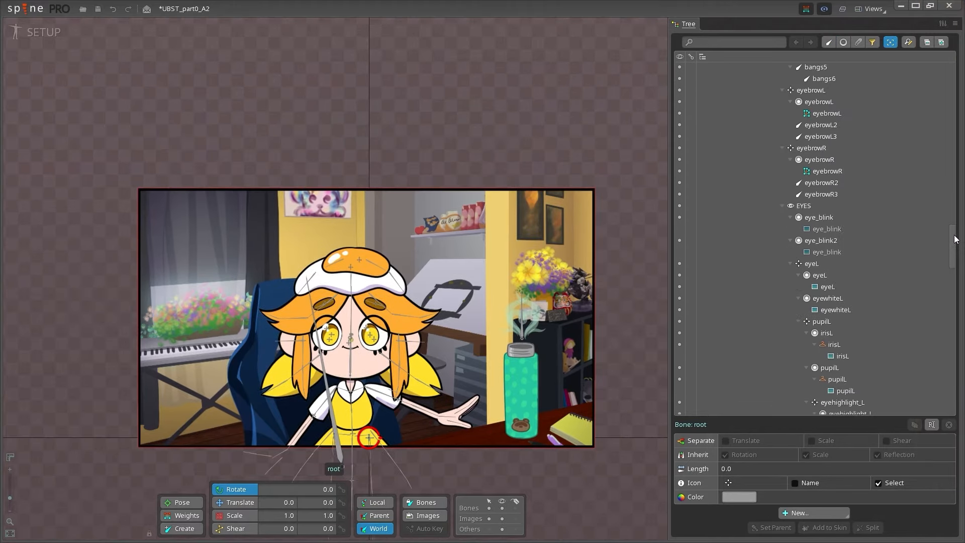
scroll("down", 3)
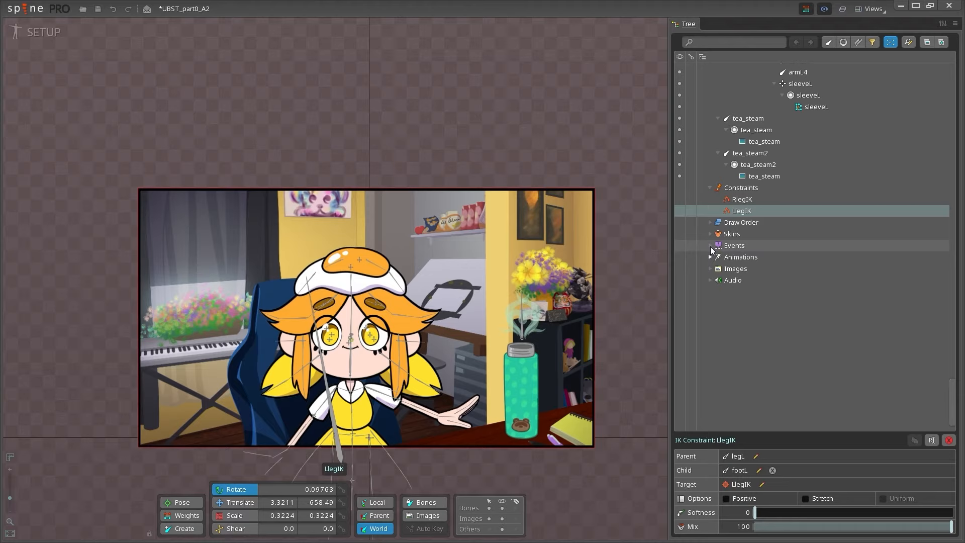
left_click(746, 207)
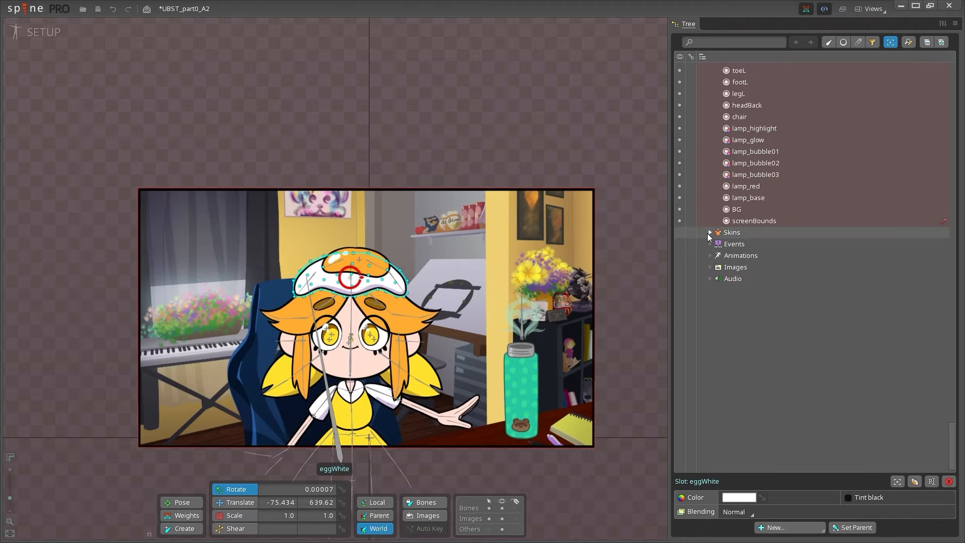
left_click(709, 232)
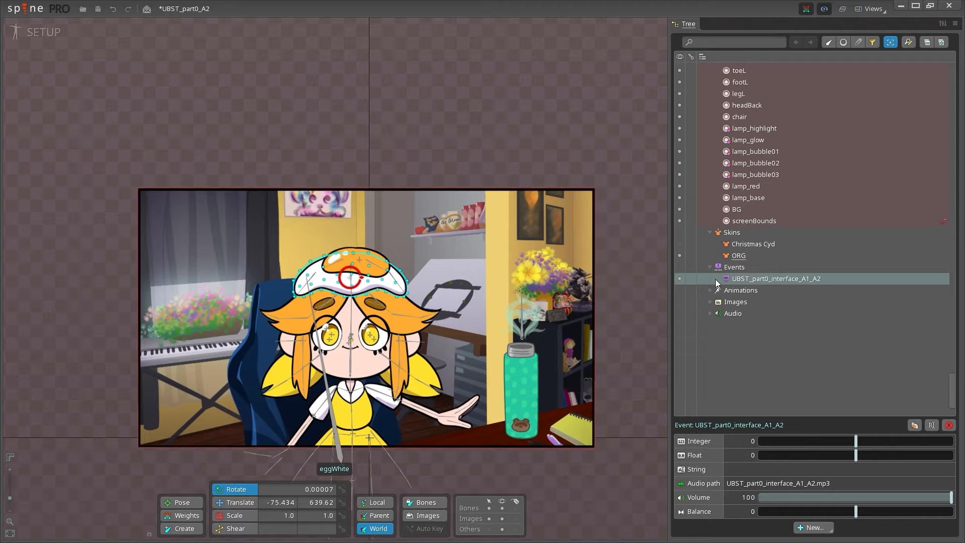
left_click(710, 290)
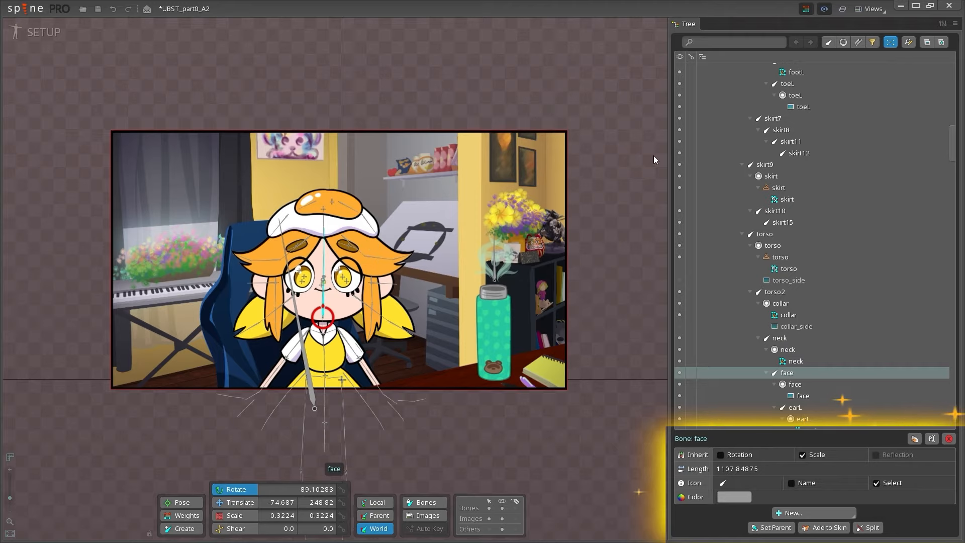
Step: Switch the character to the ORG skin, then load cydRig in Animate mode with the Dopesheet
left_click(870, 9)
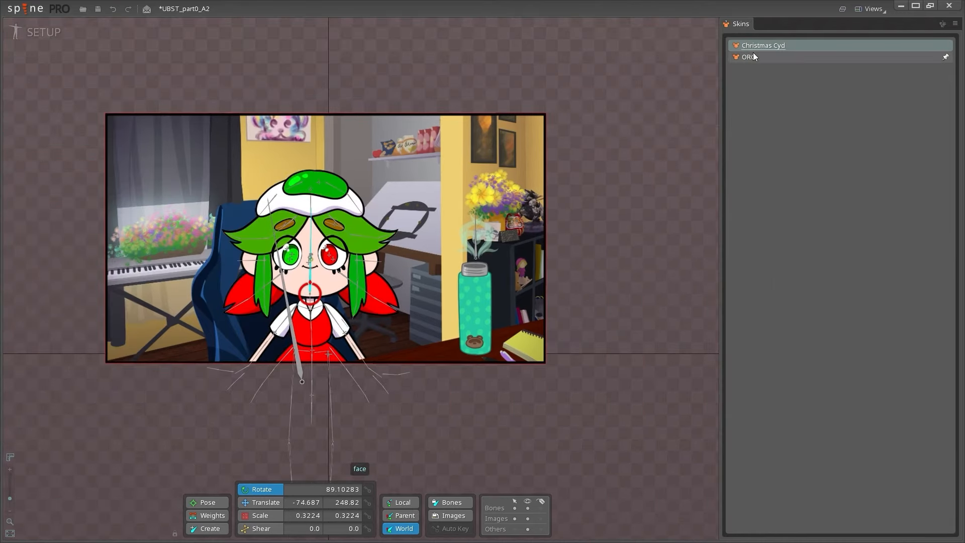
left_click(748, 57)
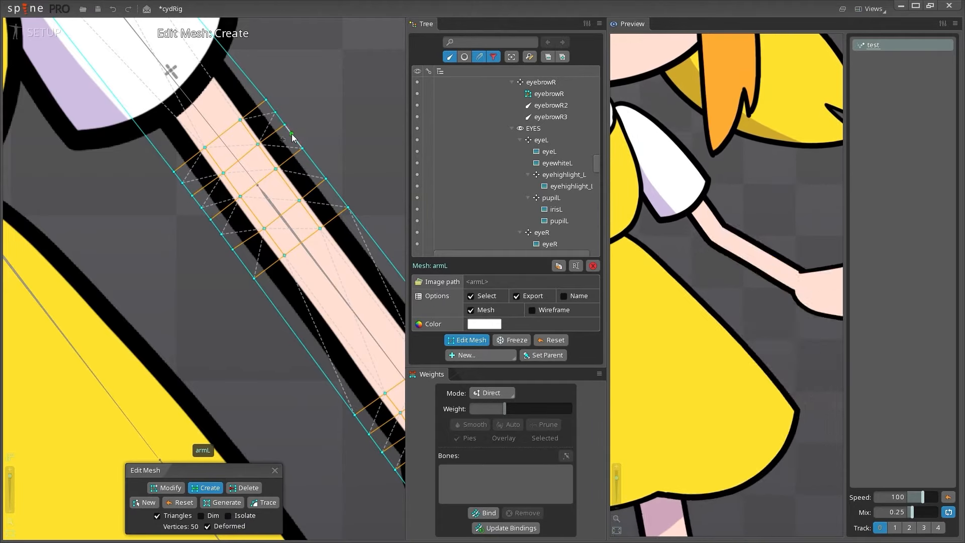
left_click(332, 206)
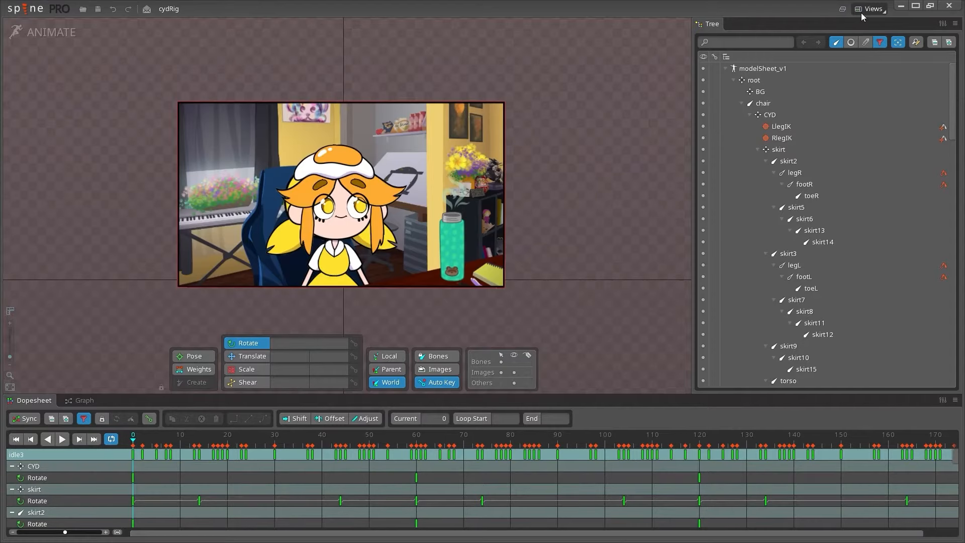
Step: Show the Dopesheet, toggle to Graph and back, then step frames forward and back
left_click(870, 8)
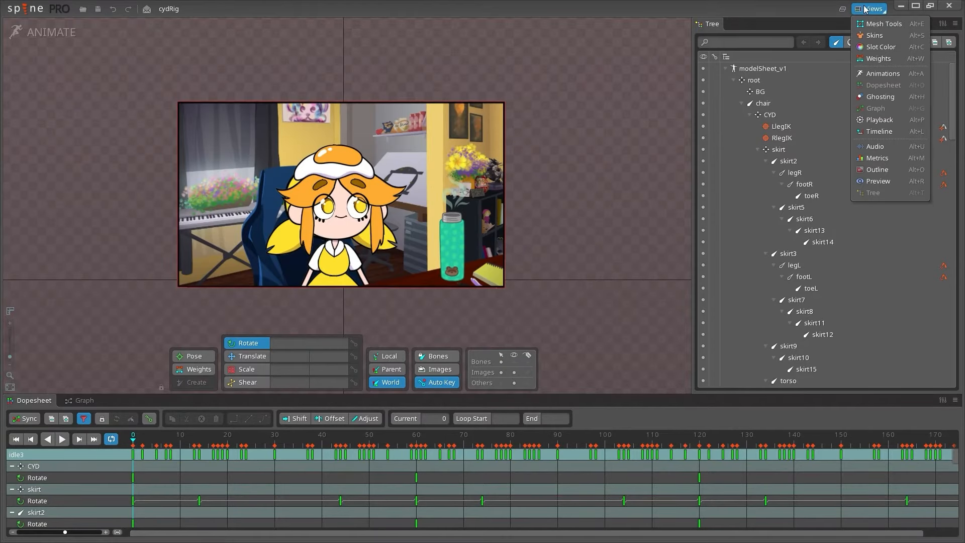
left_click(868, 8)
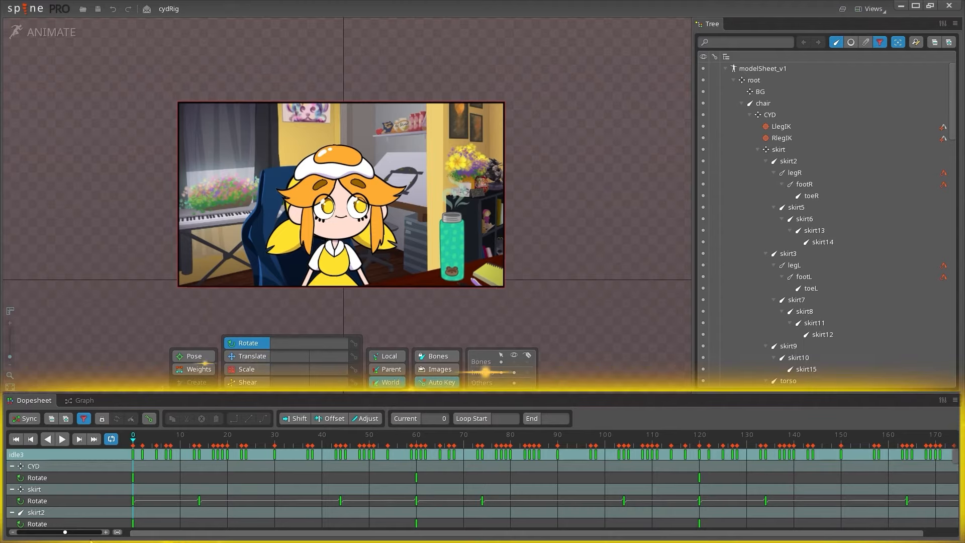
left_click(83, 400)
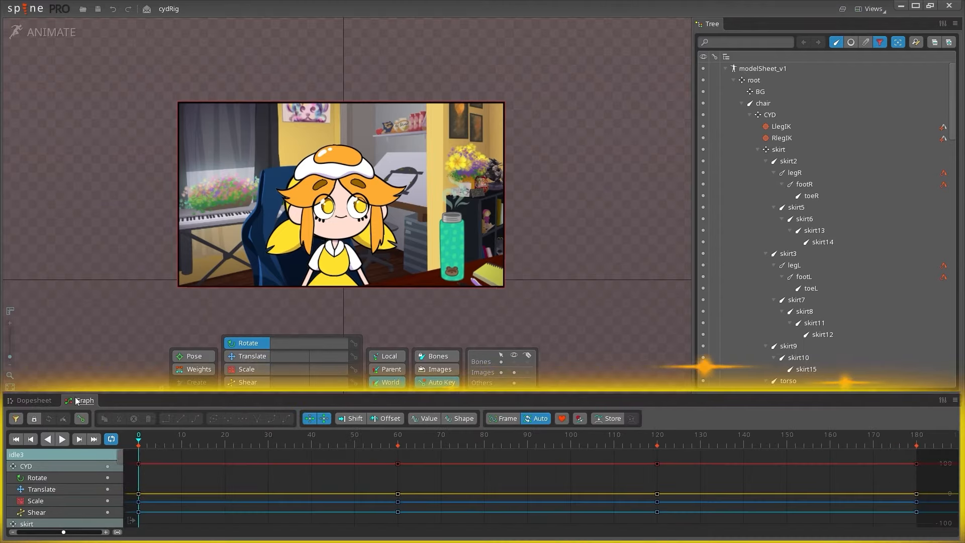
left_click(33, 400)
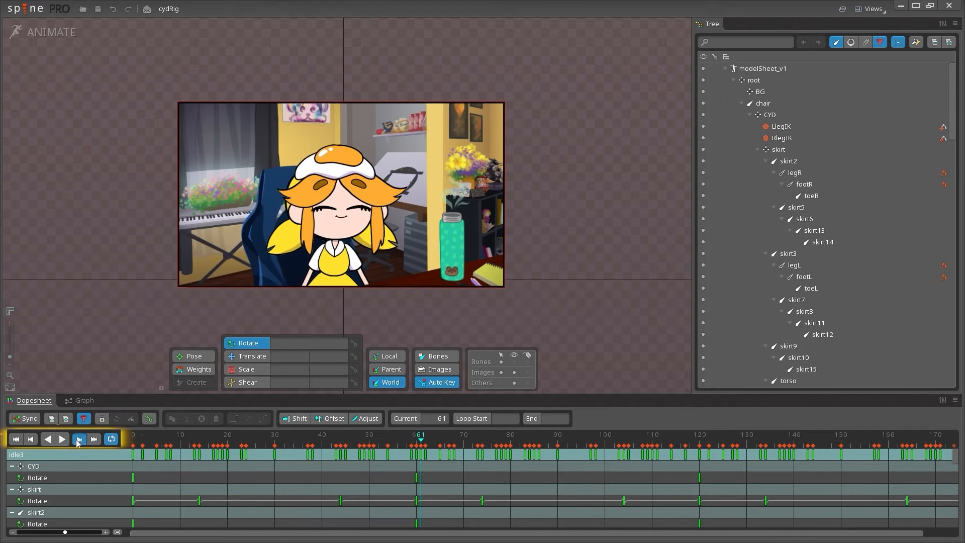
left_click(31, 438)
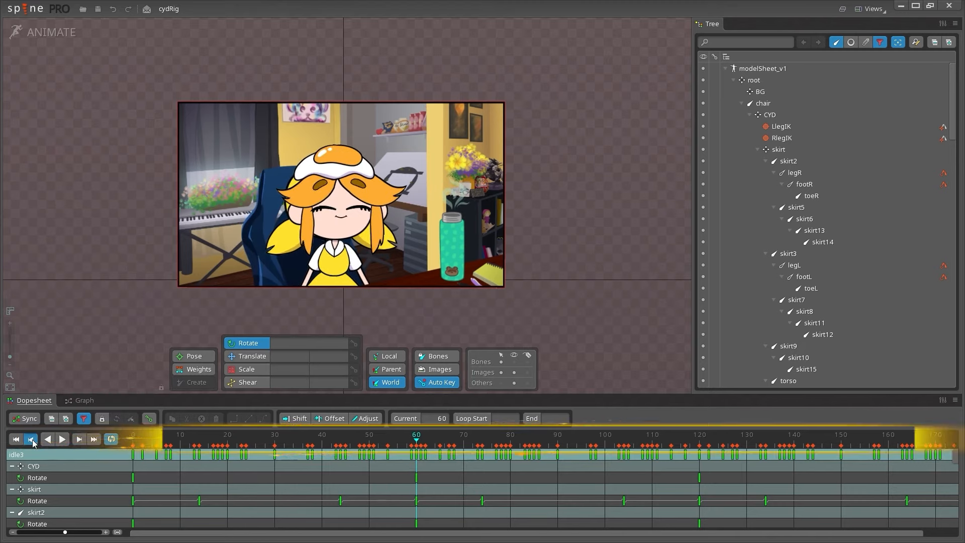
left_click(384, 433)
type("70")
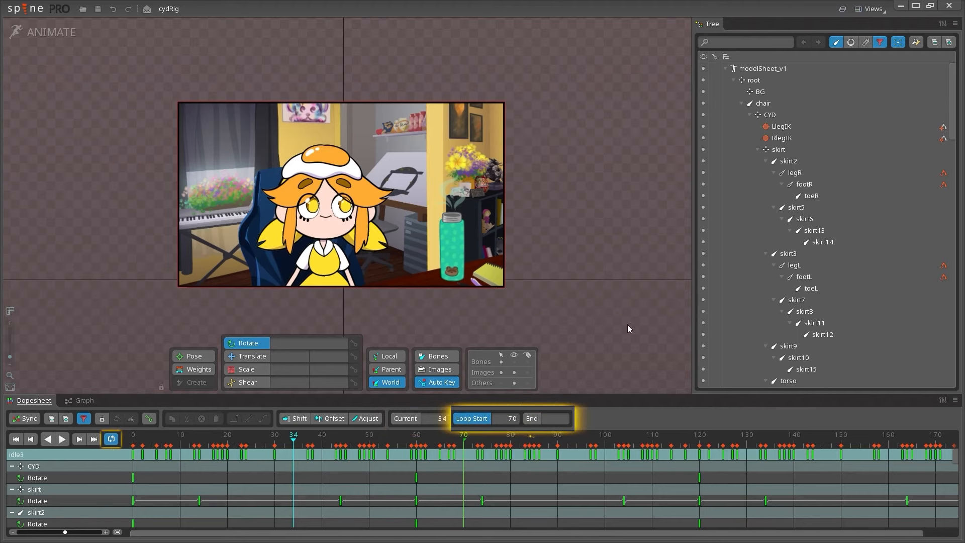
Step: Enter frame 110 and move the playhead along the test animation timeline
type("110")
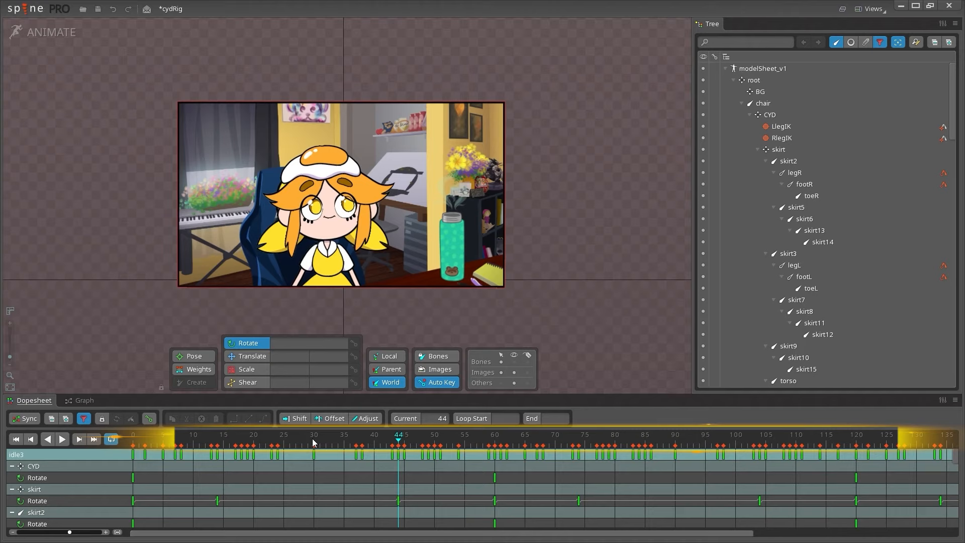
left_click(588, 434)
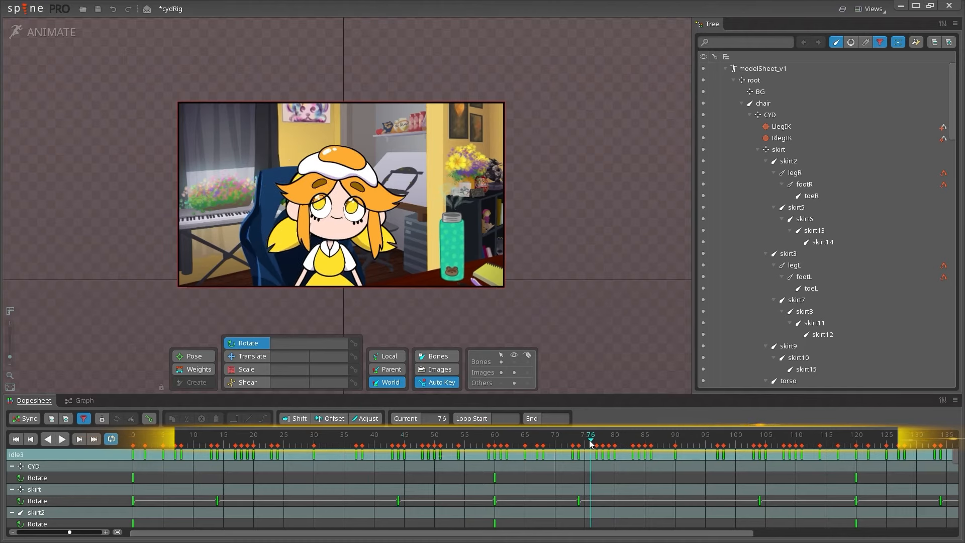
left_click(416, 434)
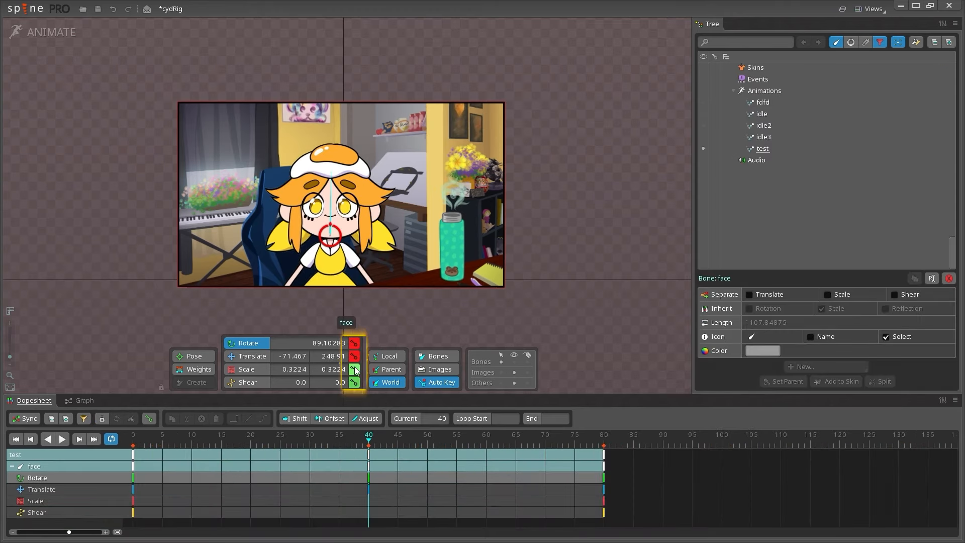
Step: Key the face bone's pose at frame 40 and its changed rotation at frame 60
left_click(441, 382)
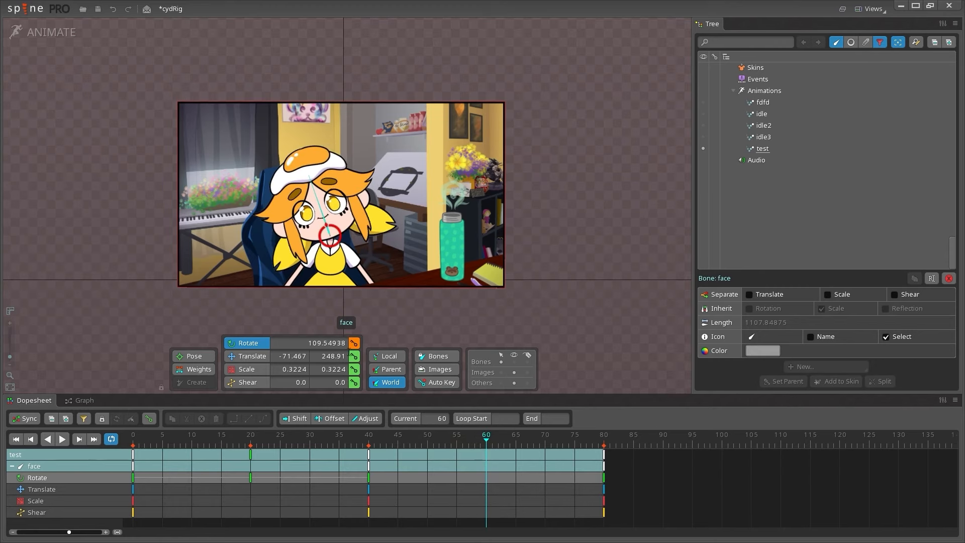
left_click(485, 435)
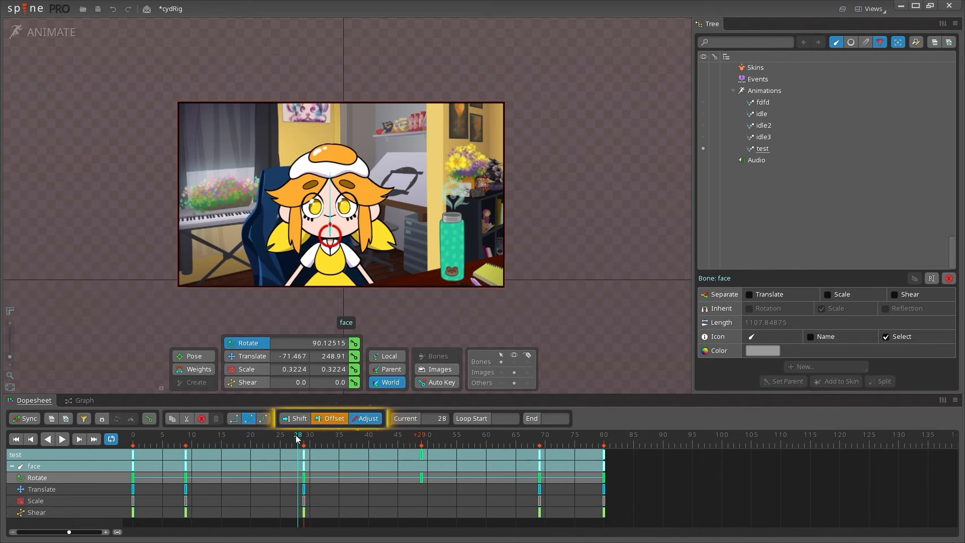
left_click(61, 438)
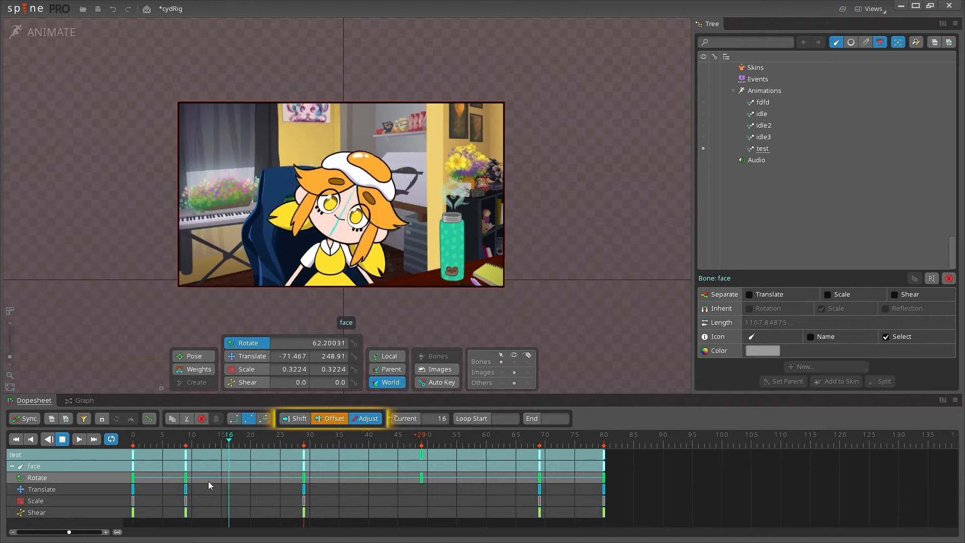
left_click(146, 8)
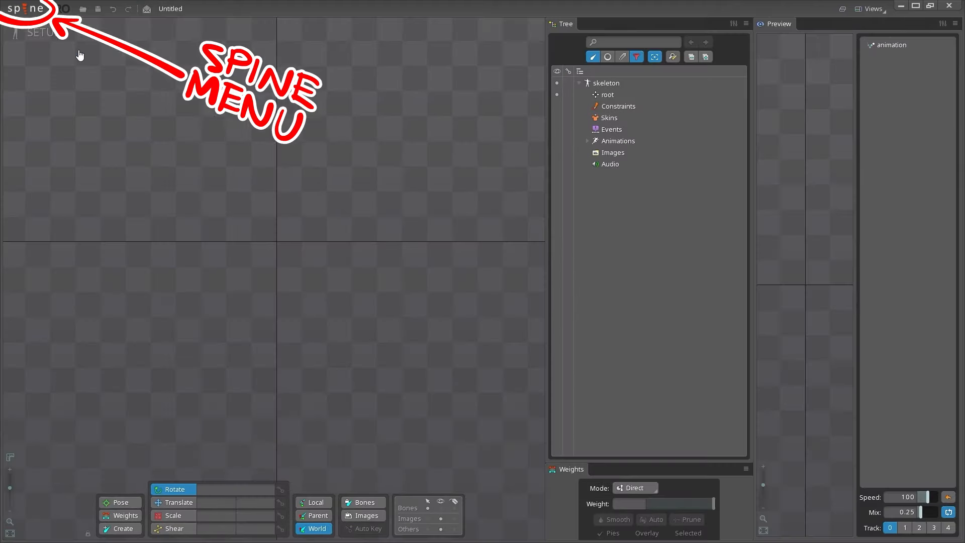
Step: Use the main Spine menu to turn off Reuse instance in Settings
left_click(24, 8)
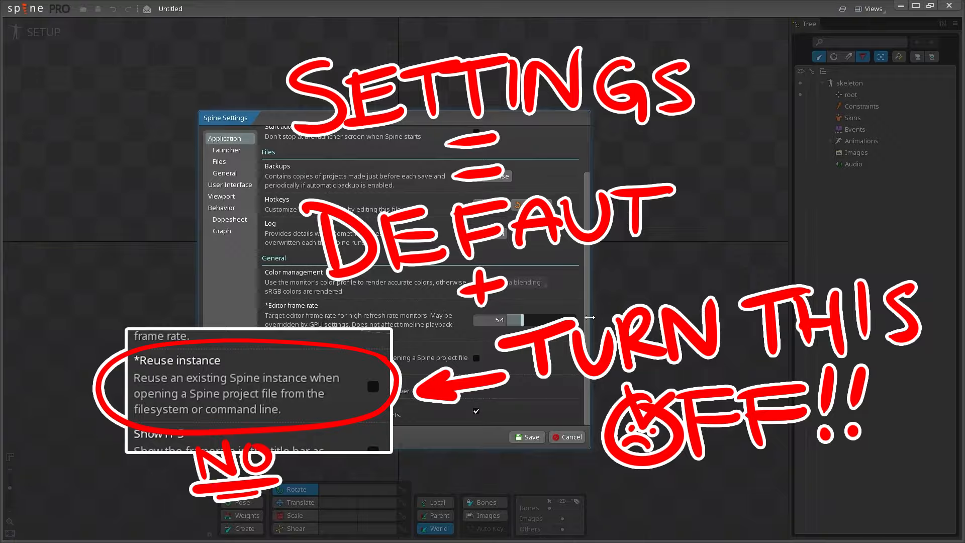
left_click(869, 9)
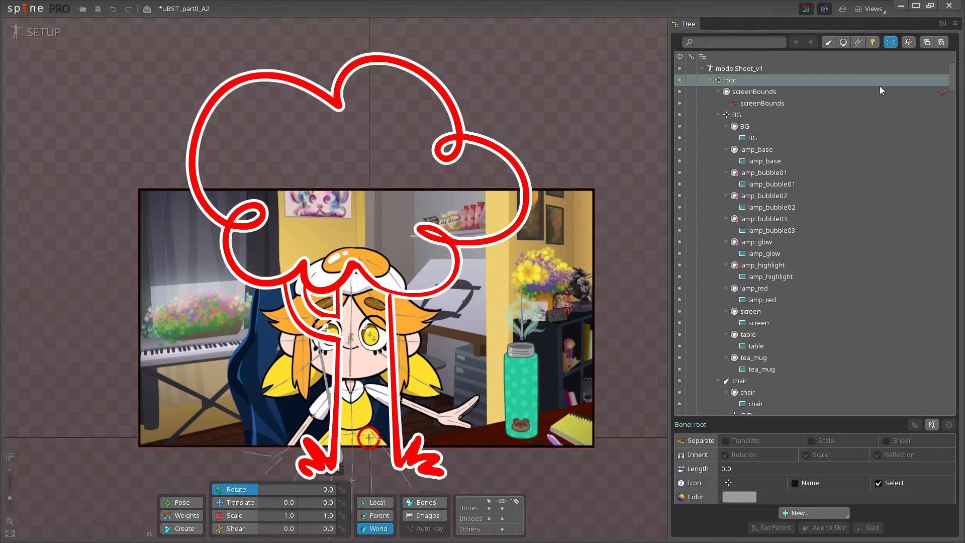
Step: Paste the copied armR keys further along the idle animation timeline
scroll("down", 3)
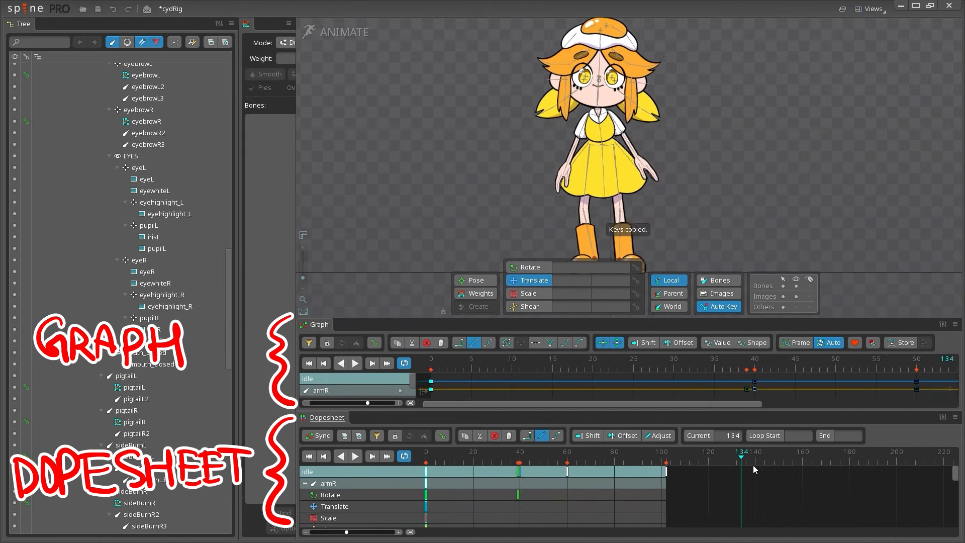
left_click(355, 363)
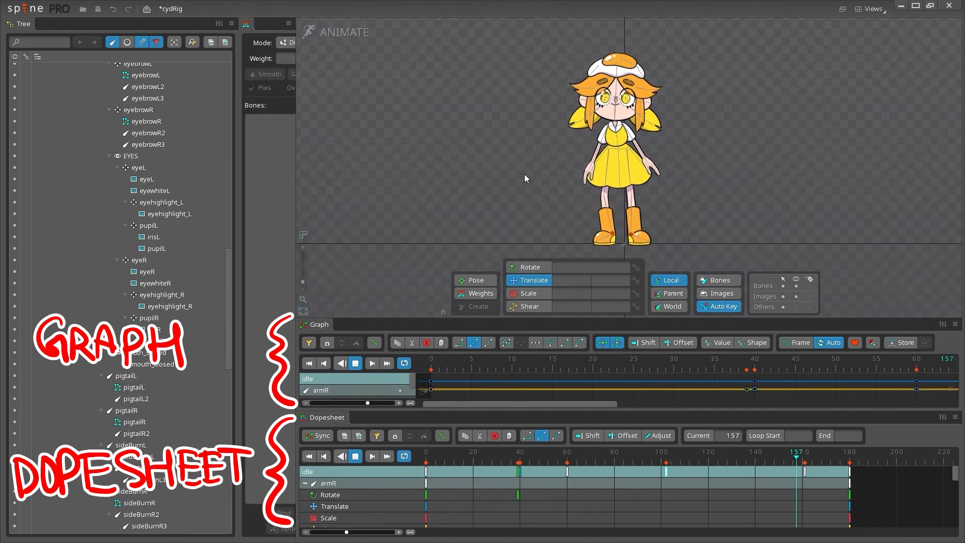